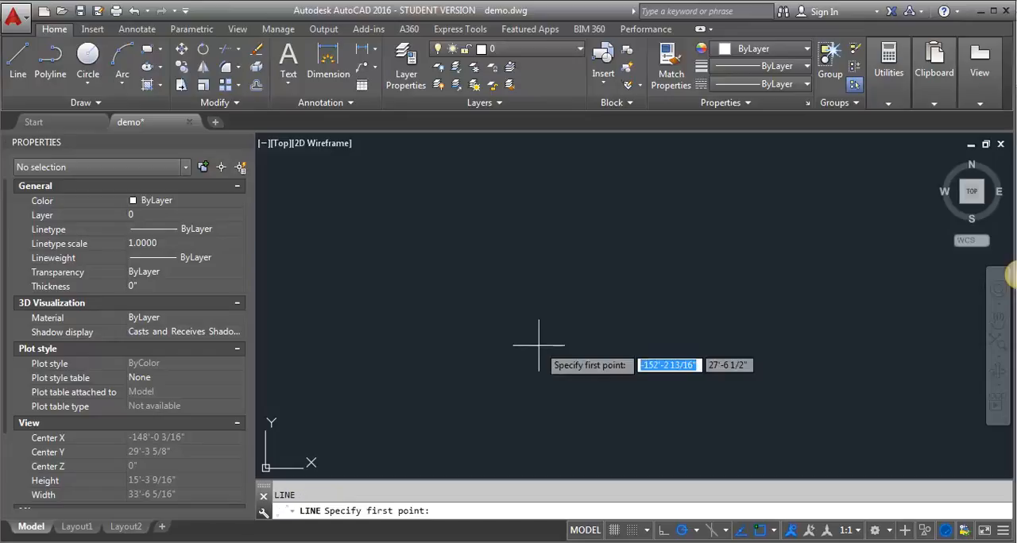
Draw the bottom edge and offset it 11 feet up for the floor-to-floor height.
click(538, 345)
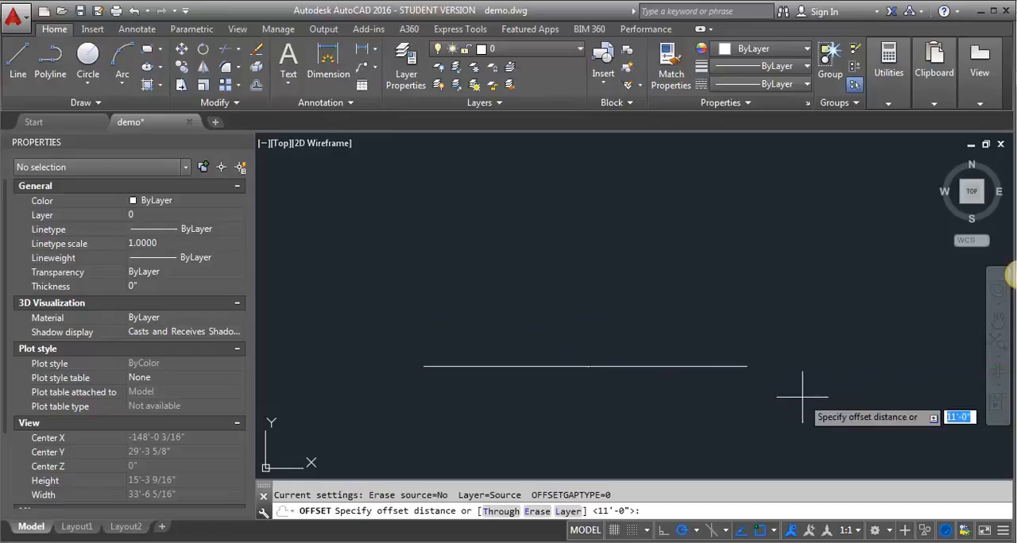
text(11)
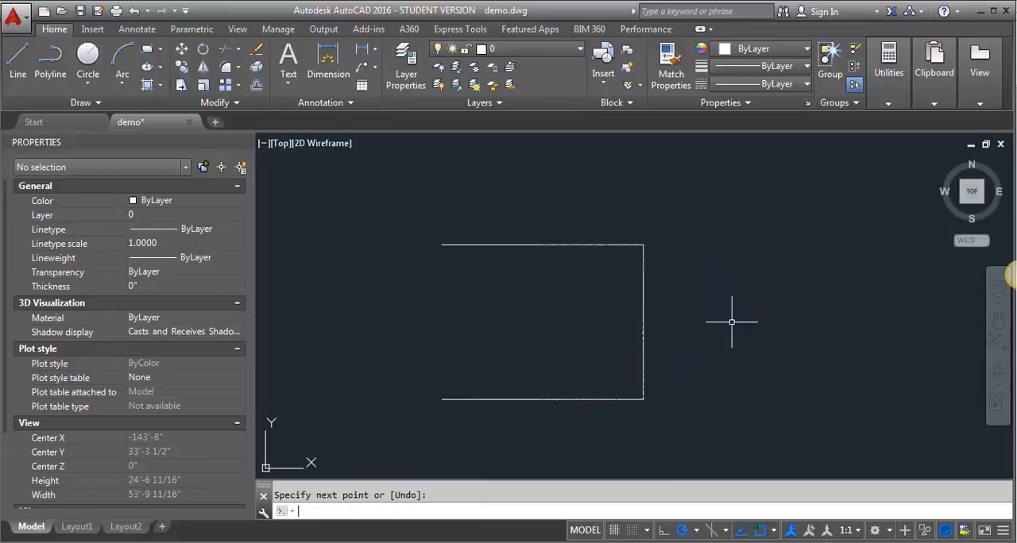
Divide the rectangle's right vertical edge into 19 equal riser segments with DIV.
text(div)
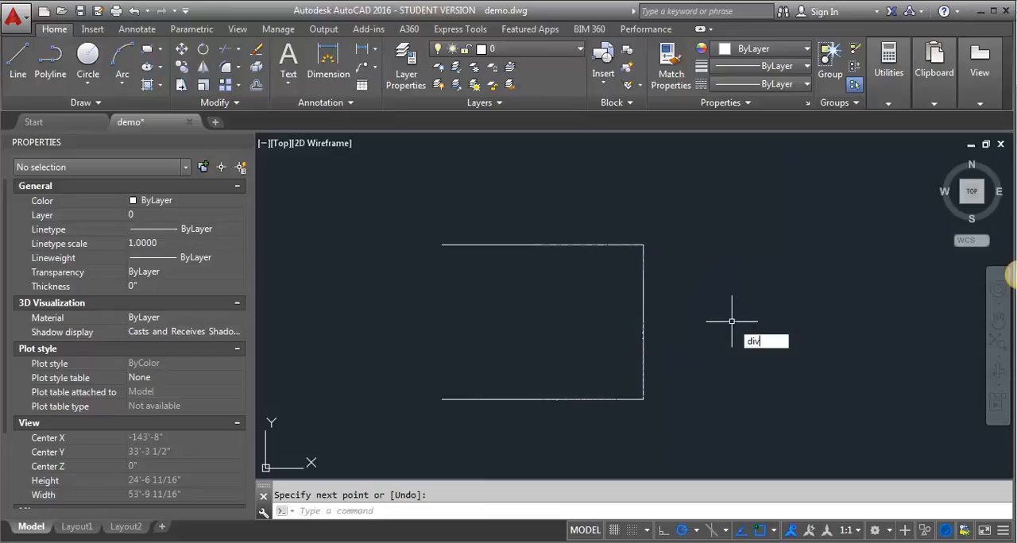
key(Enter)
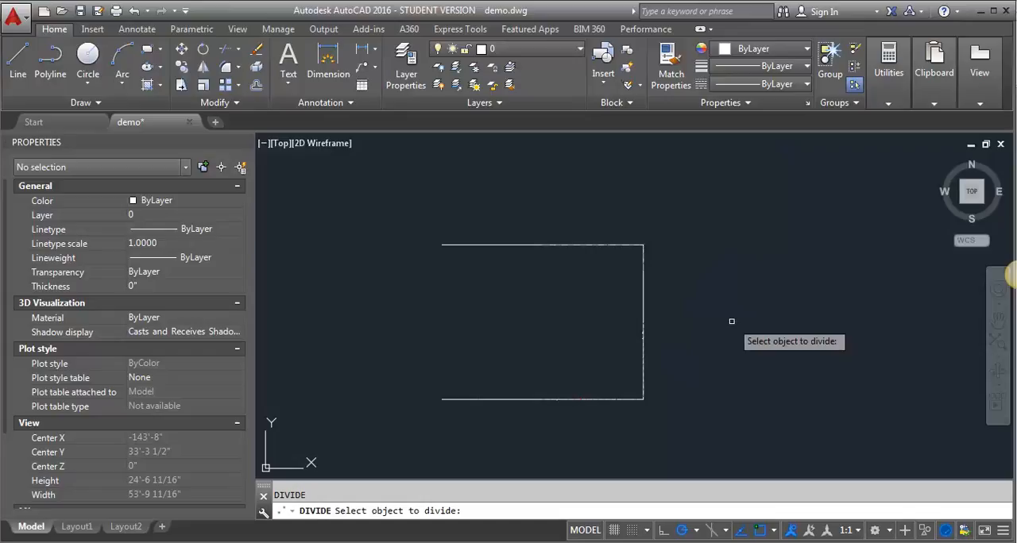
mouse_move(653, 270)
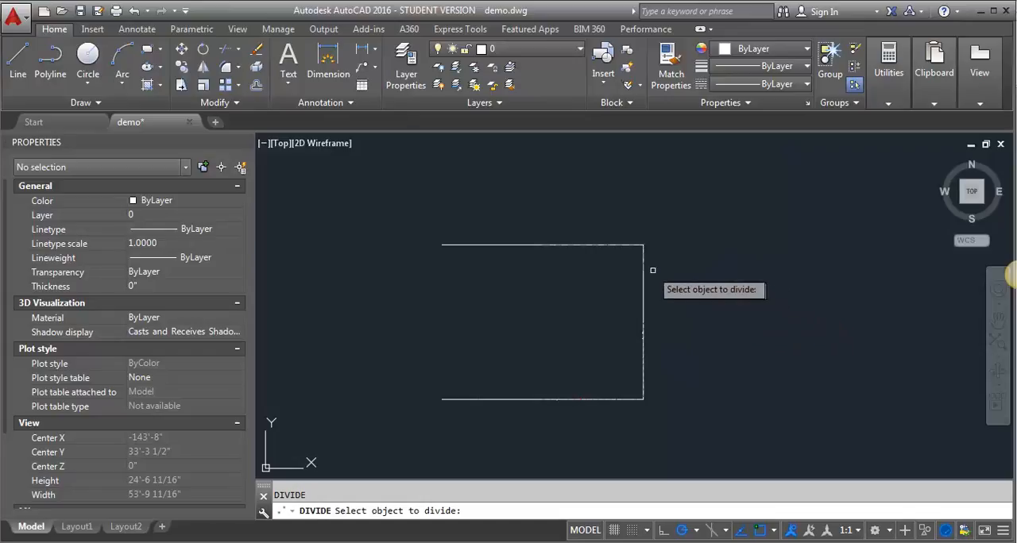
click(641, 321)
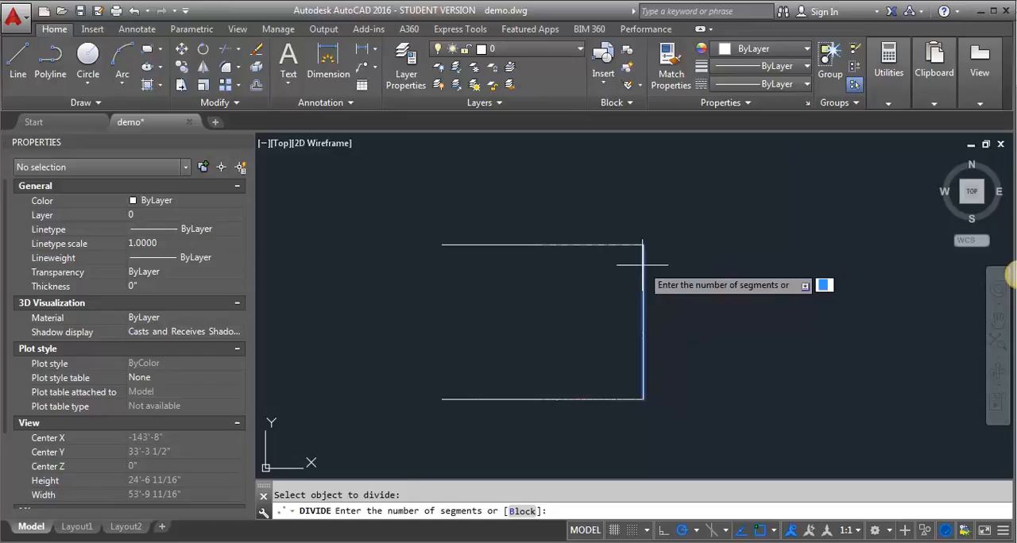
text(19)
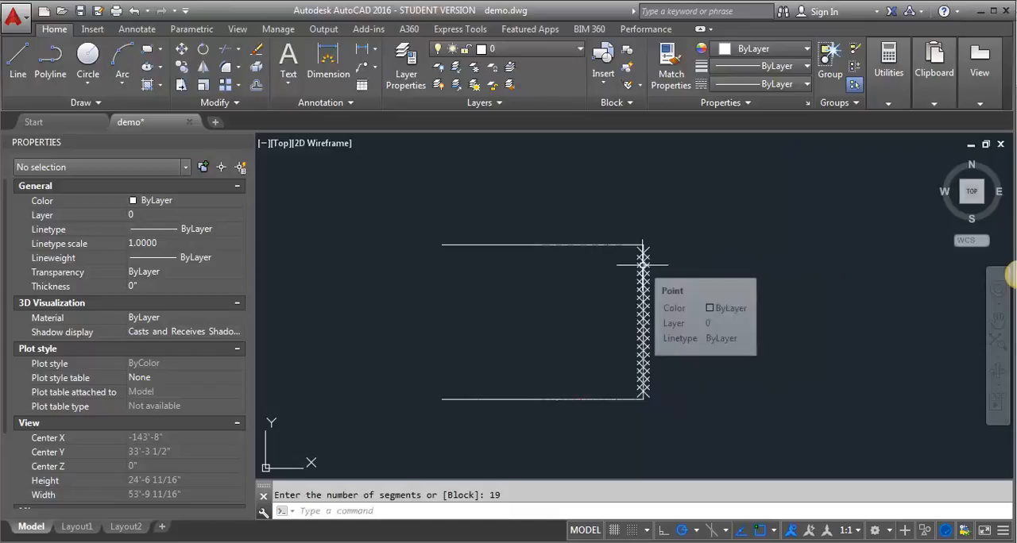
mouse_move(642, 309)
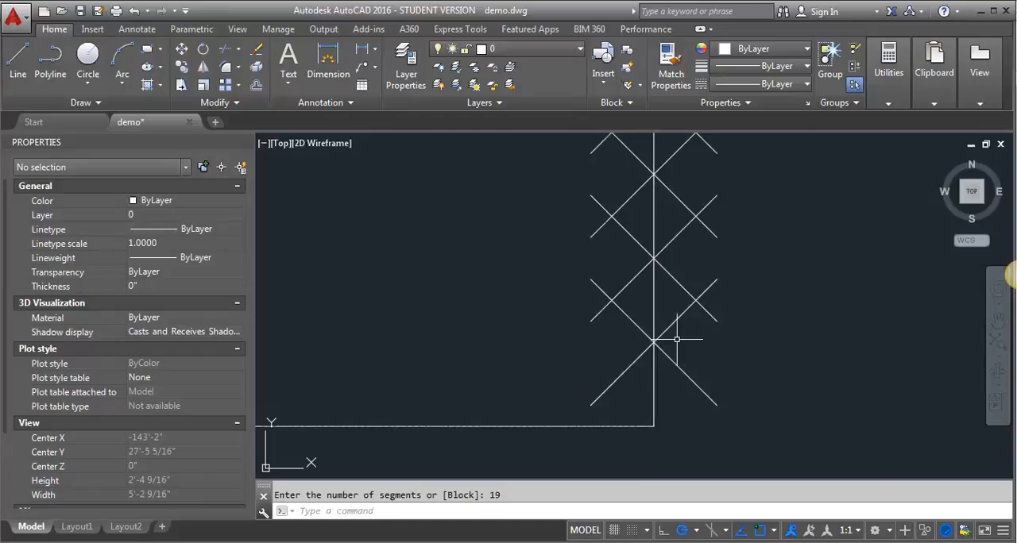
mouse_move(698, 371)
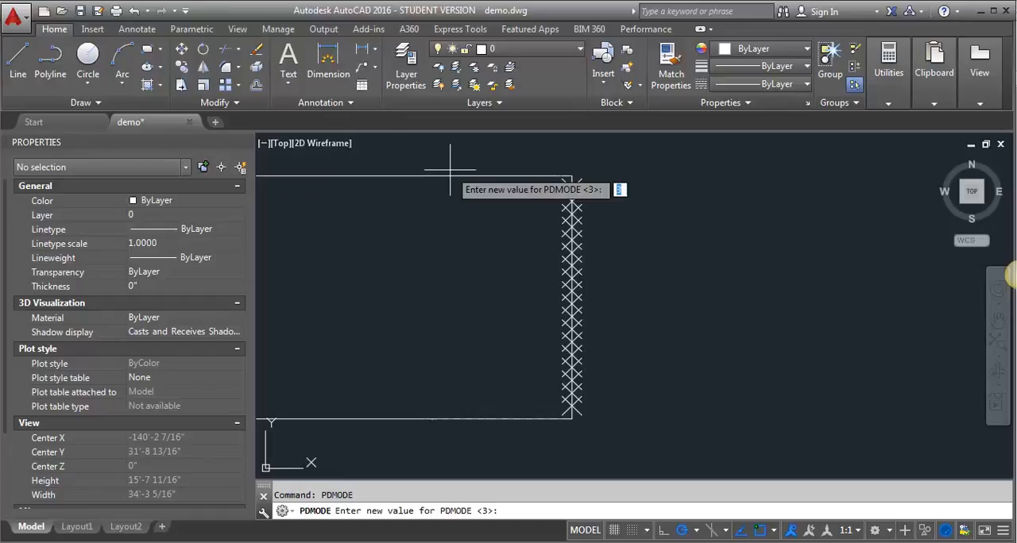
key(Enter)
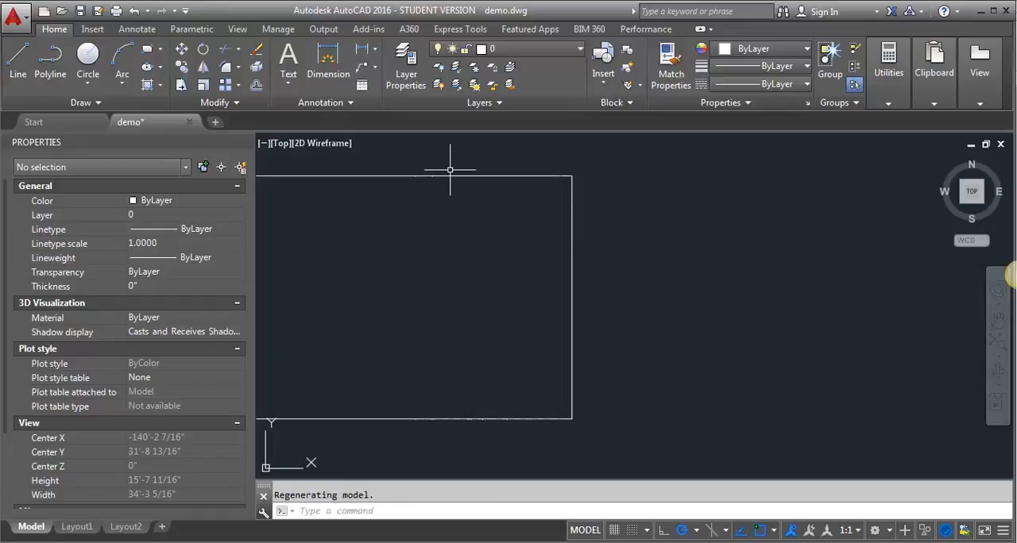
text(u)
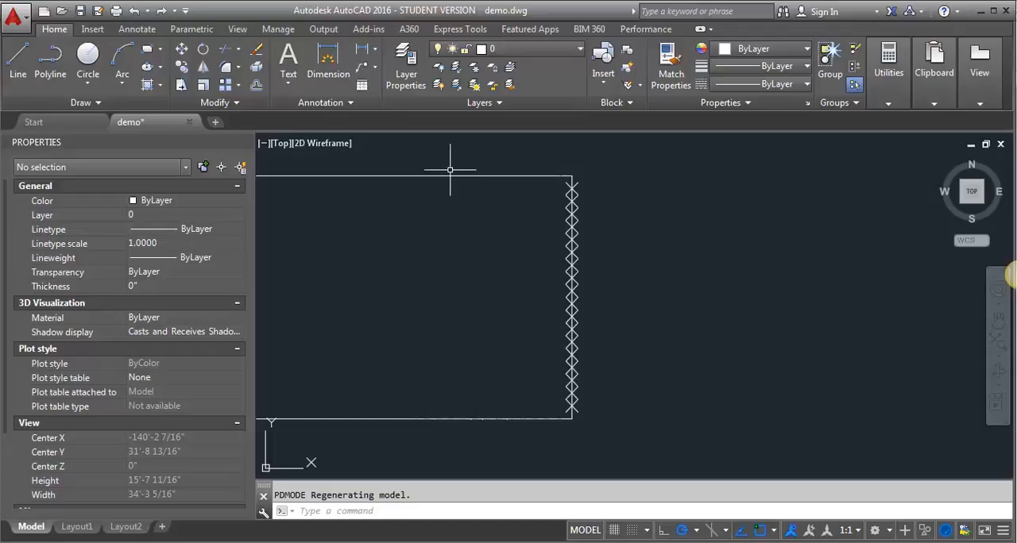
mouse_move(689, 262)
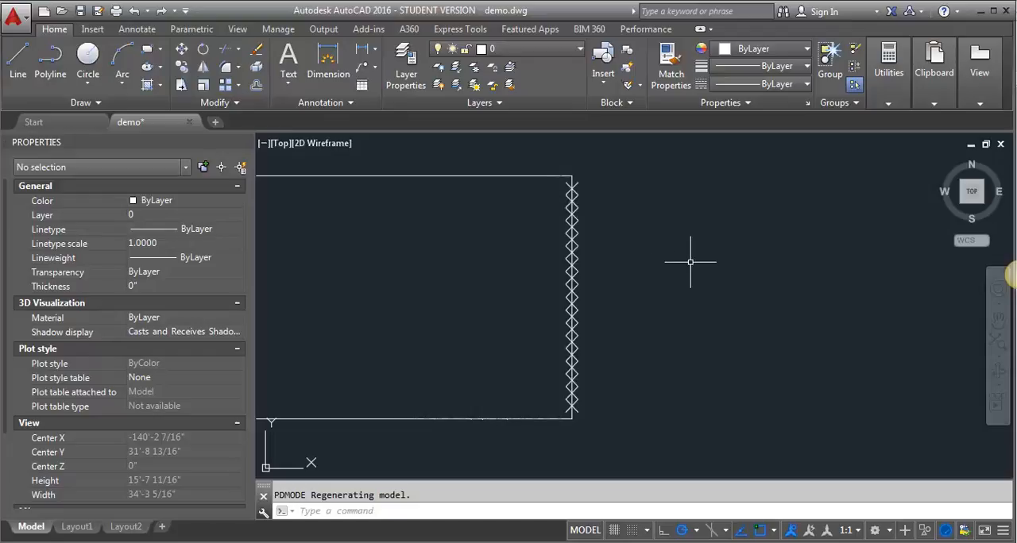
mouse_move(806, 463)
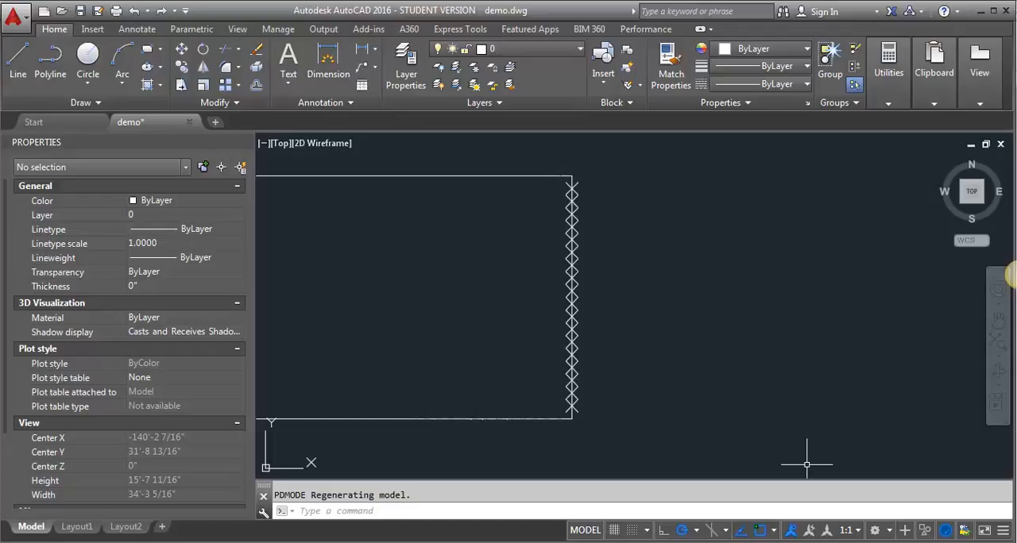
mouse_move(761, 531)
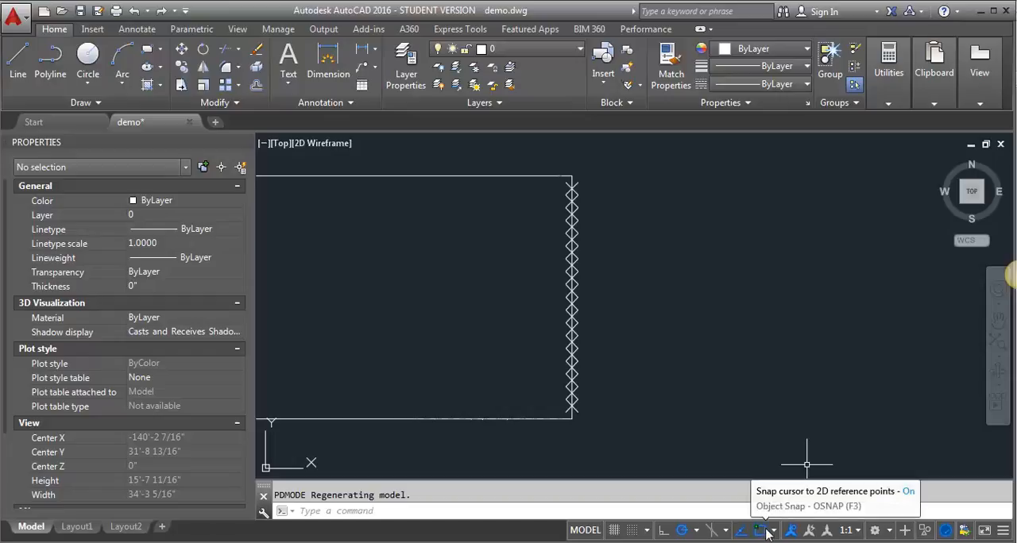
Confirm Node is enabled among the status-bar object snap modes.
click(773, 530)
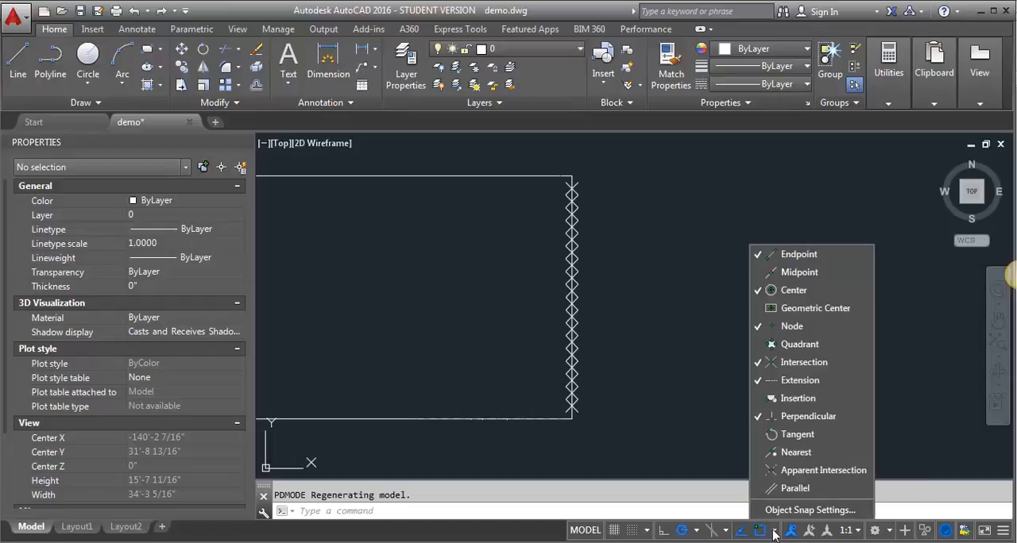
mouse_move(589, 194)
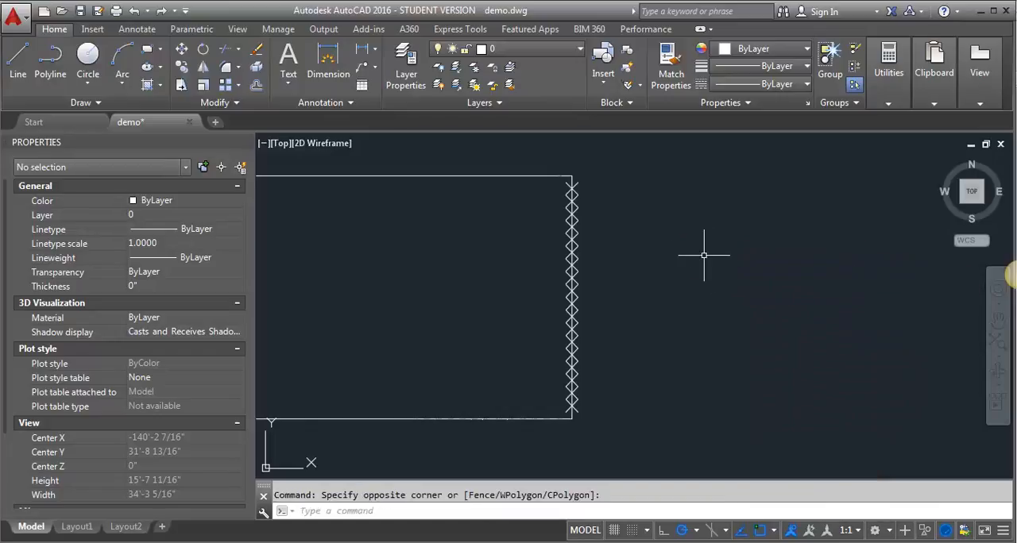
mouse_move(685, 229)
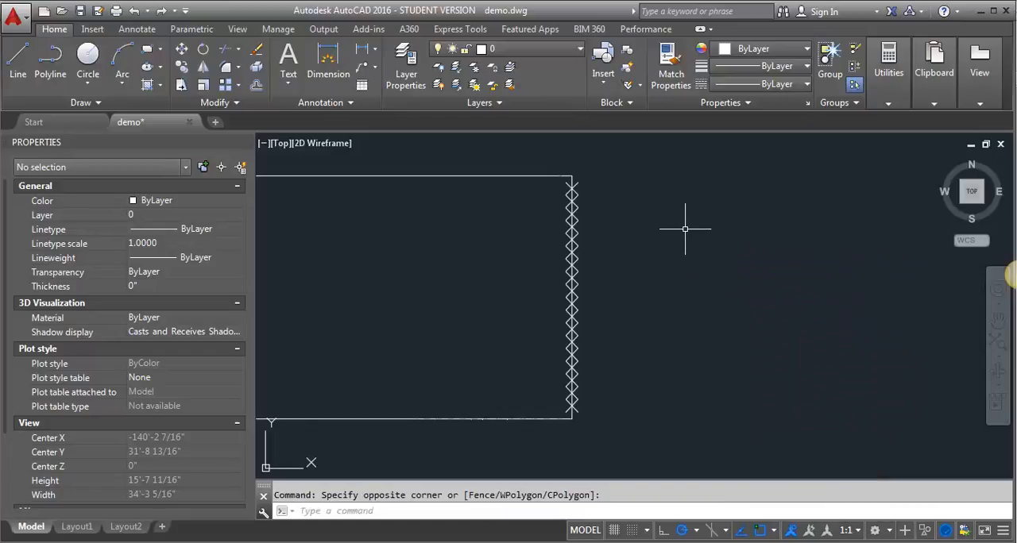
mouse_move(525, 388)
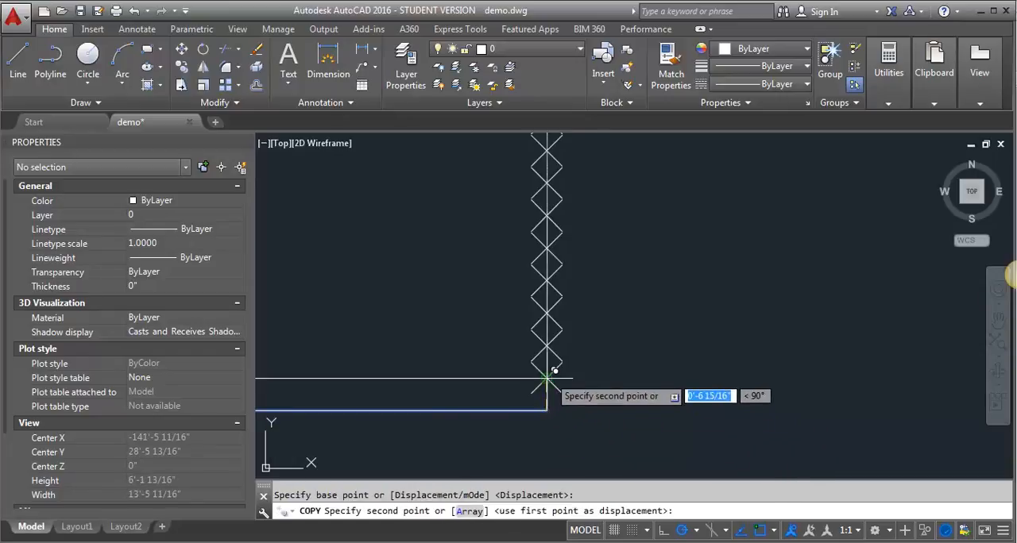
Copy the bottom line up to a node point on the divided right edge.
click(547, 312)
text(DIST)
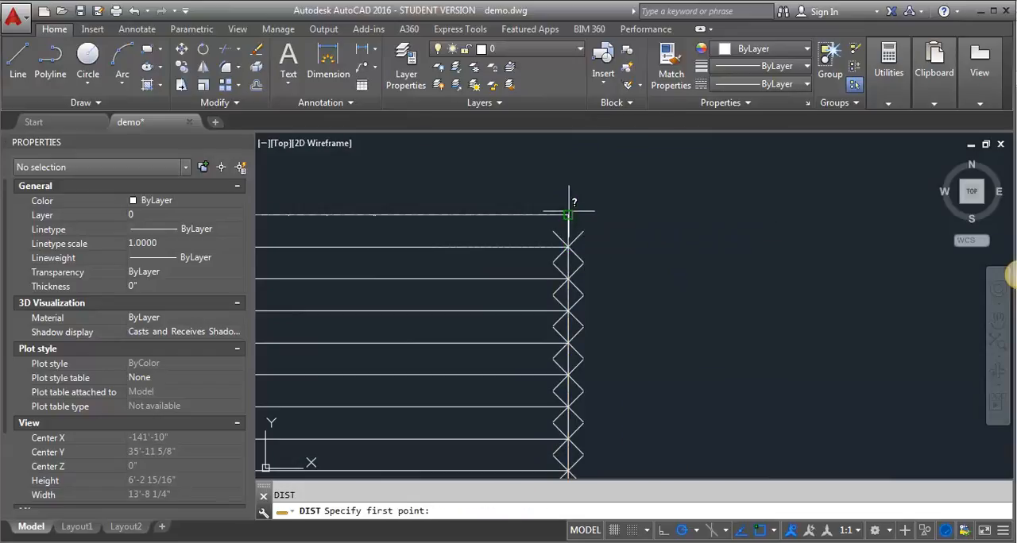
click(567, 248)
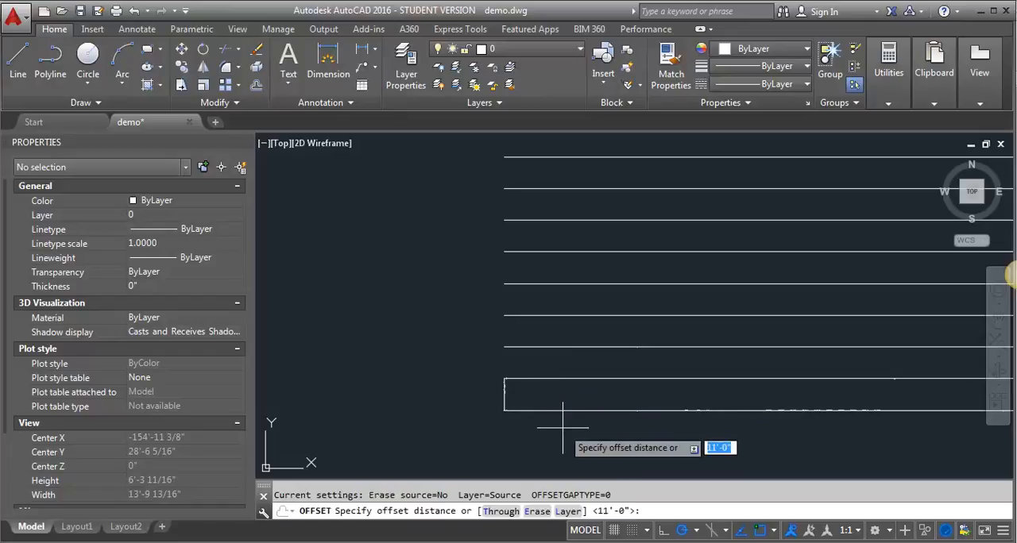
Offset the left edge inward by 12 inches to place the first tread line.
text(12)
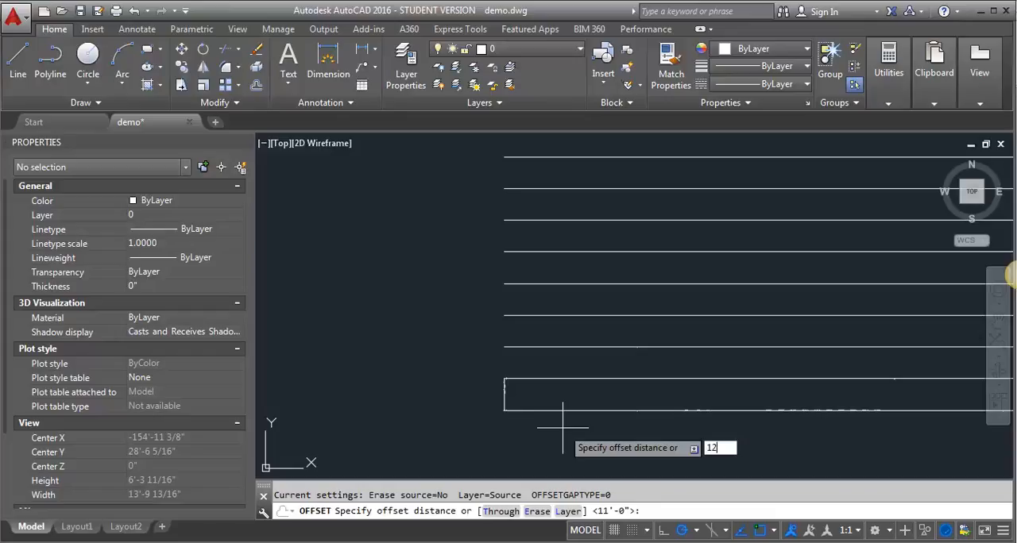
key(Enter)
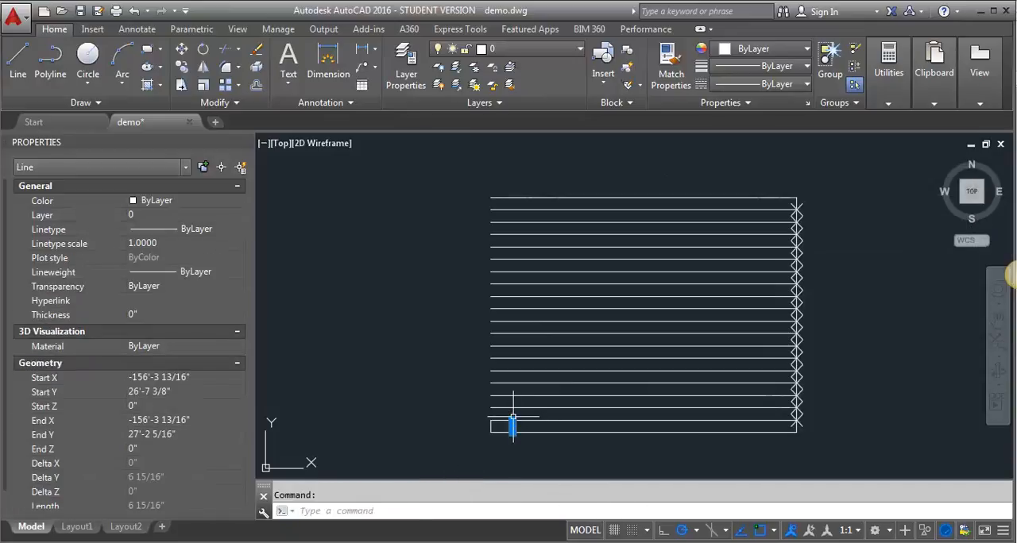
Stretch the short line to full height and offset the next tread line 12 inches over.
click(511, 418)
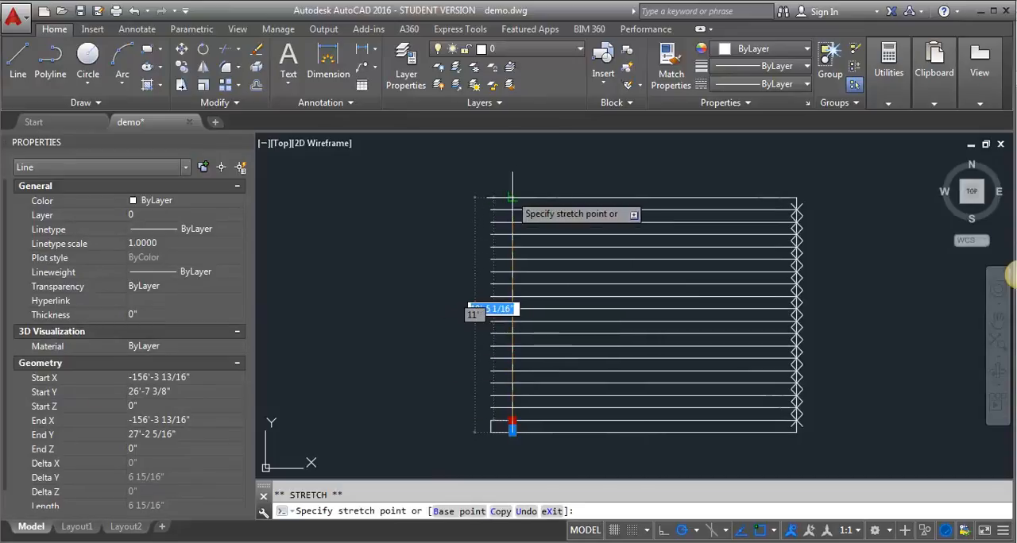
key(Escape)
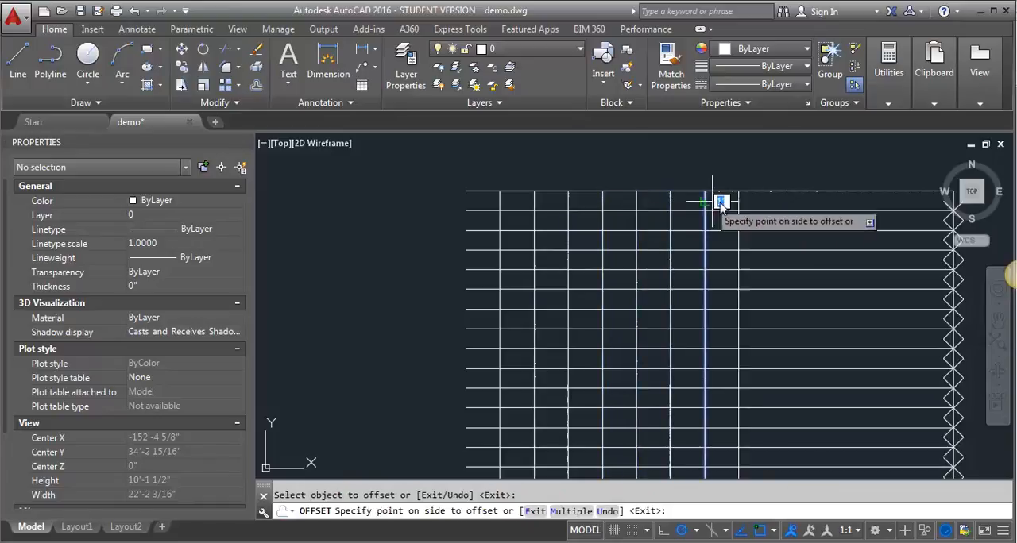
click(721, 202)
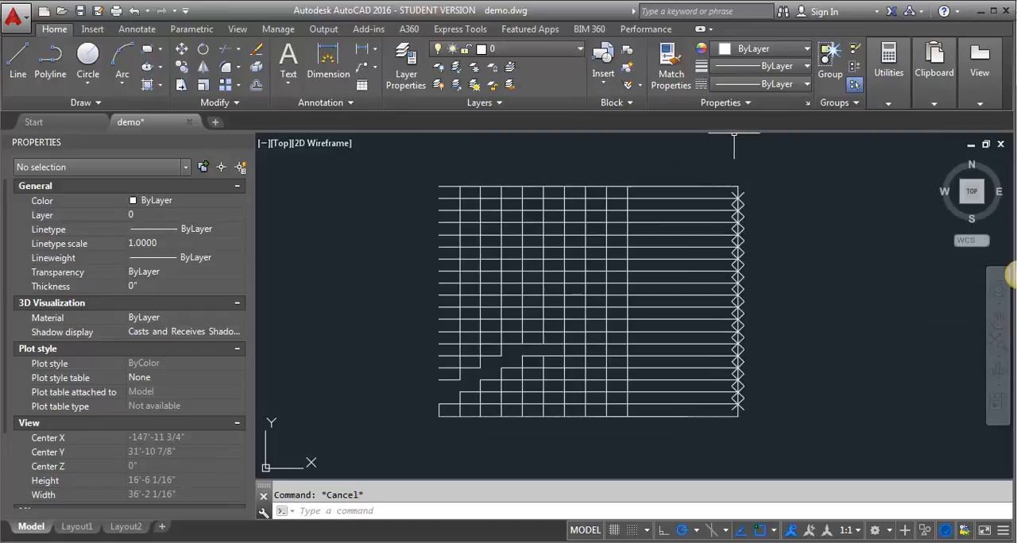
mouse_move(716, 126)
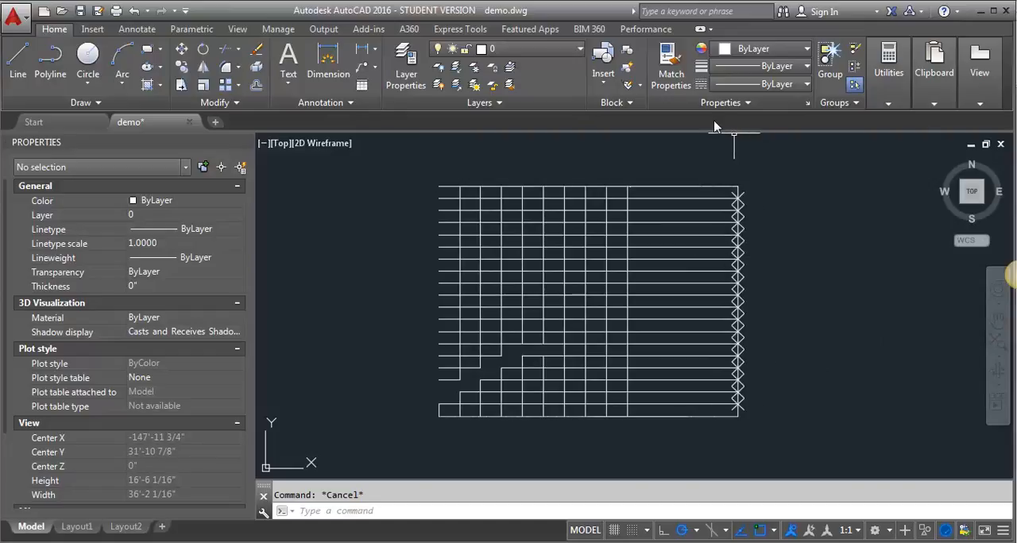